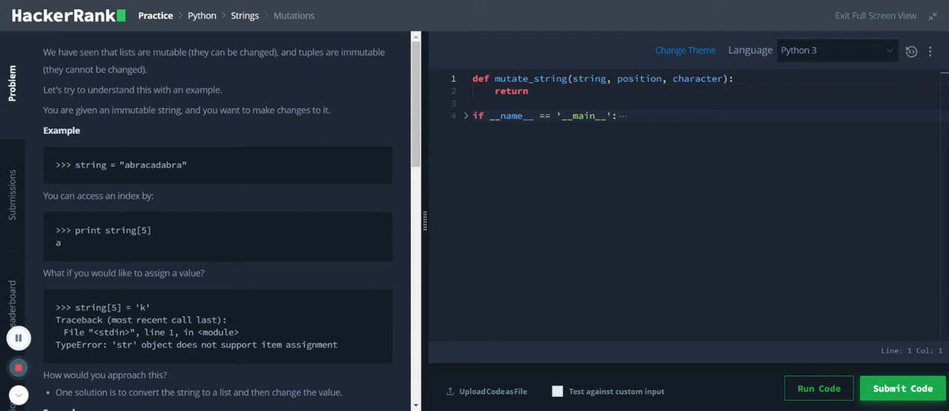
mouse_move(236, 287)
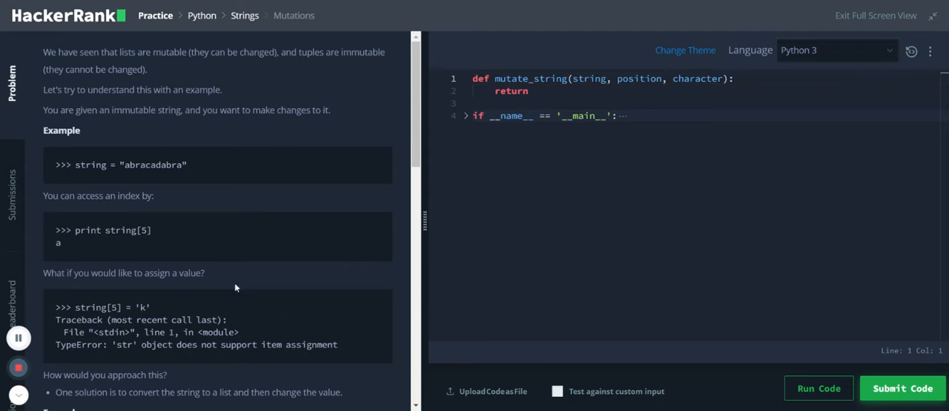
Expand the collapsed if __name__ main block and place the cursor after return on line 2.
scroll("down", 3)
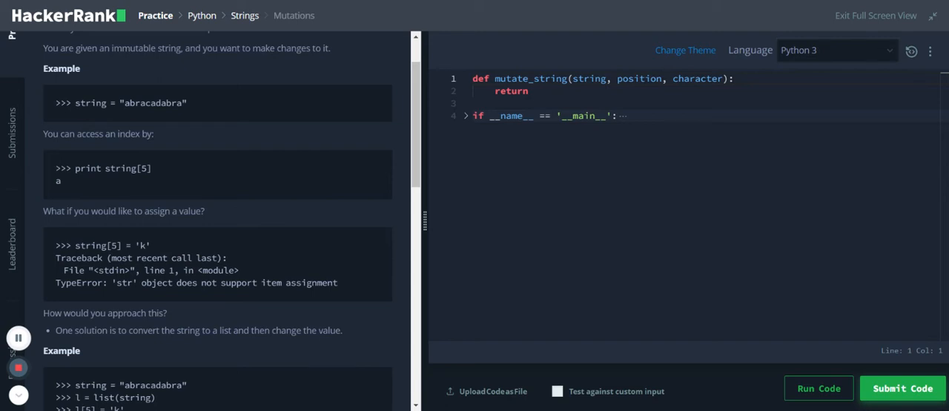
scroll("down", 3)
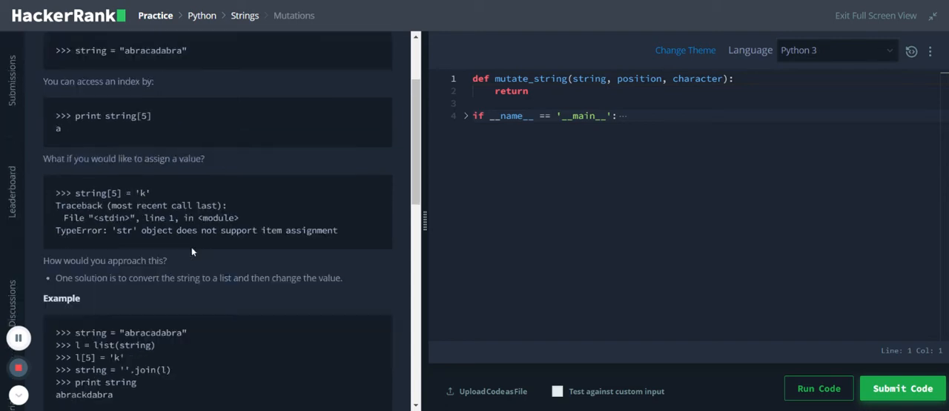
scroll("down", 3)
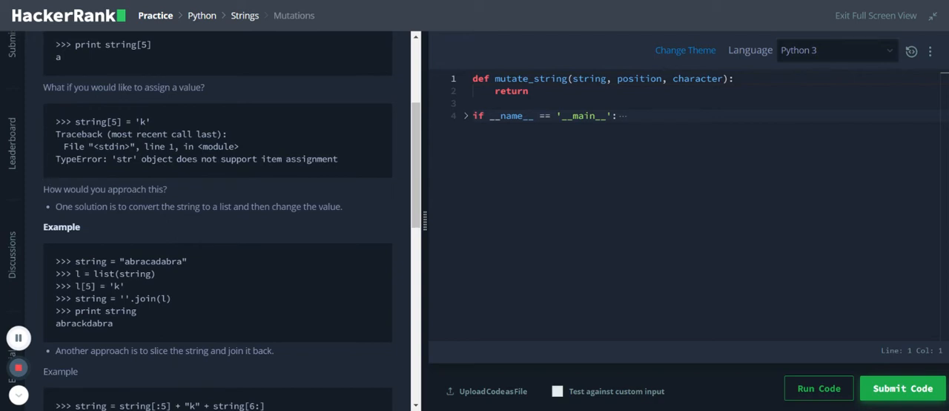
mouse_move(145, 202)
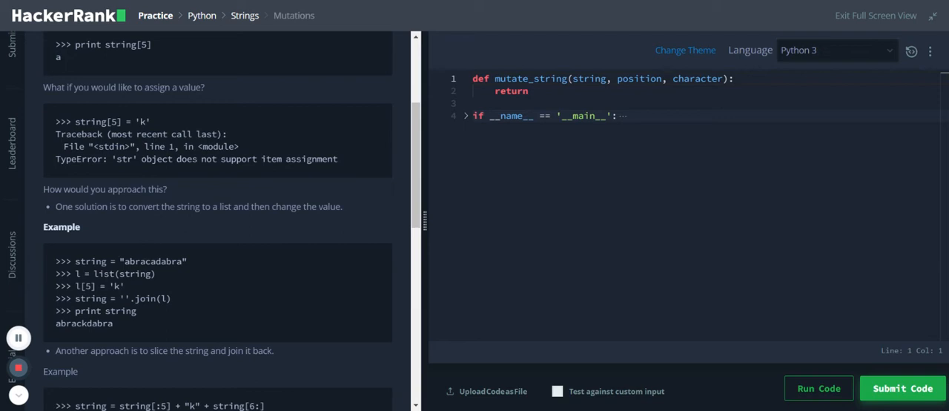
mouse_move(135, 289)
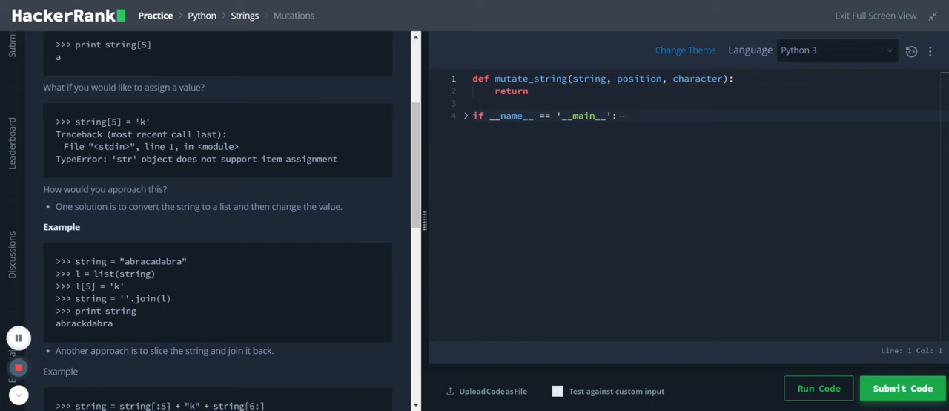
scroll("down", 3)
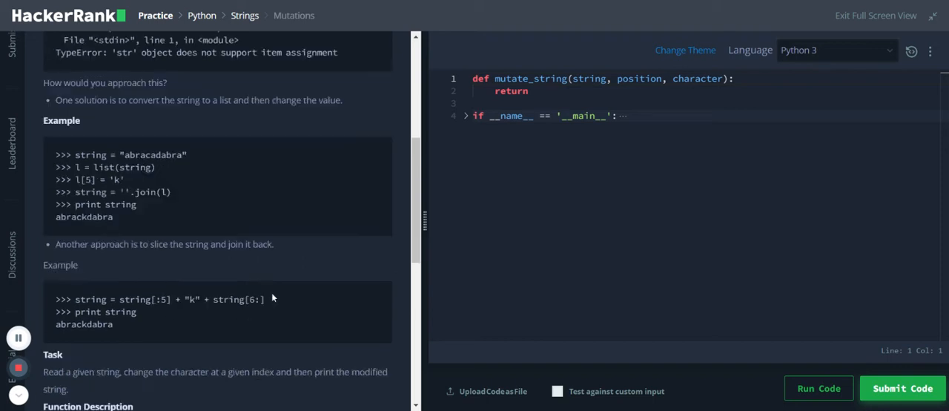
scroll("down", 3)
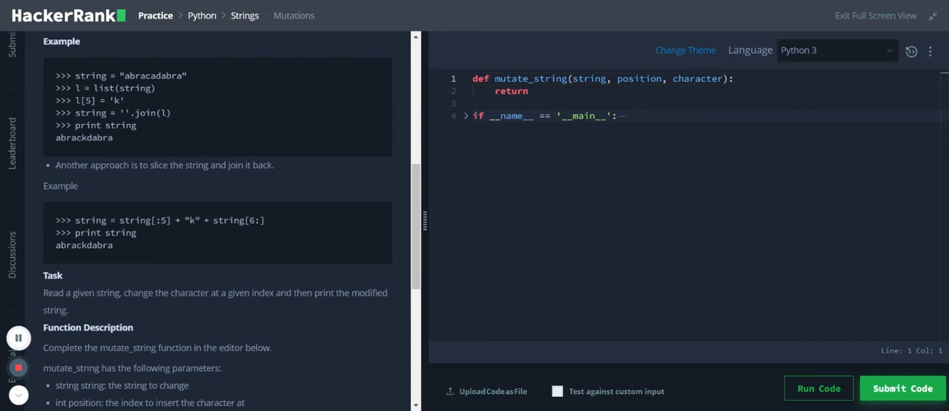
mouse_move(176, 231)
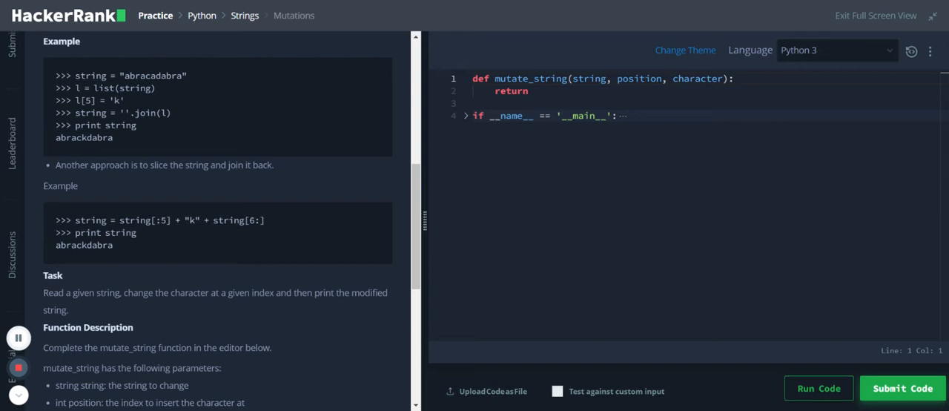
mouse_move(51, 304)
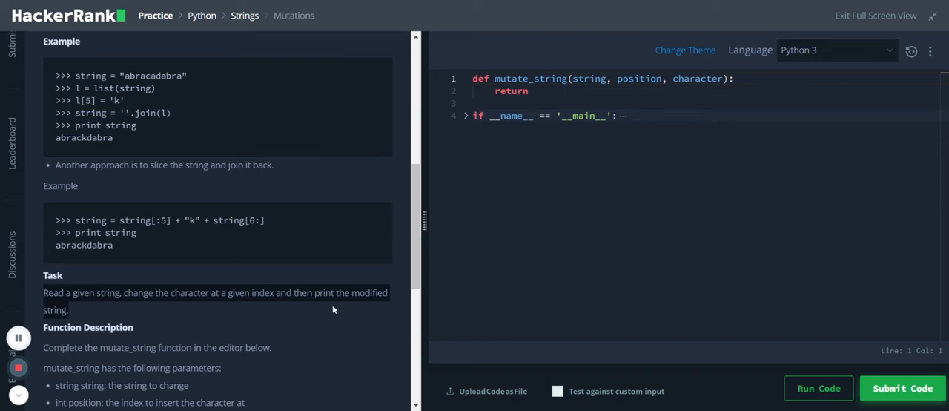
mouse_move(90, 289)
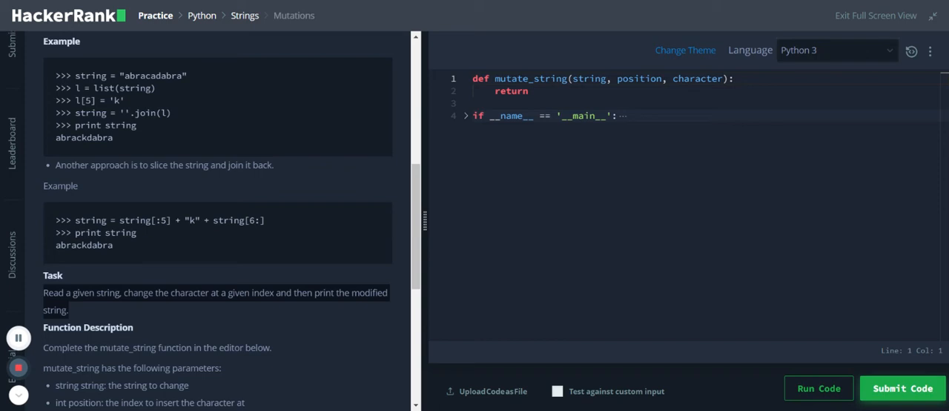
left_click(465, 115)
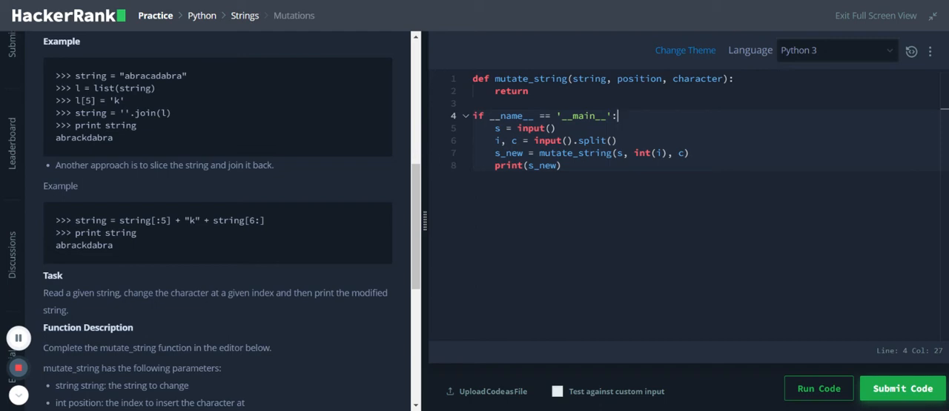
mouse_move(647, 63)
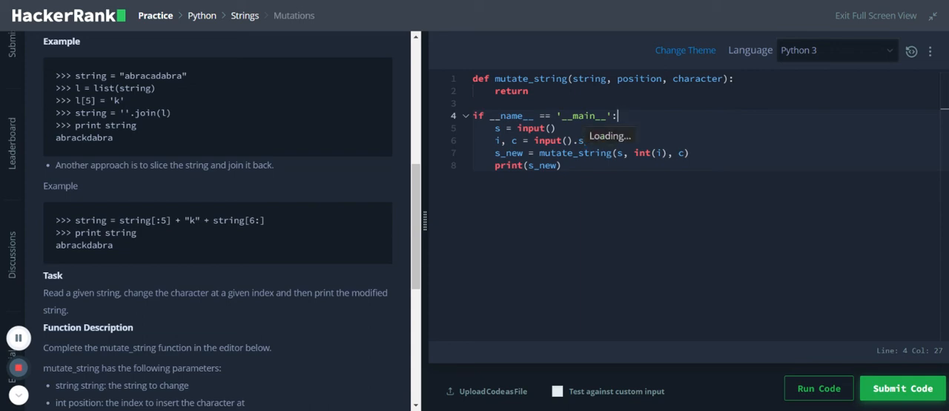
left_click(528, 91)
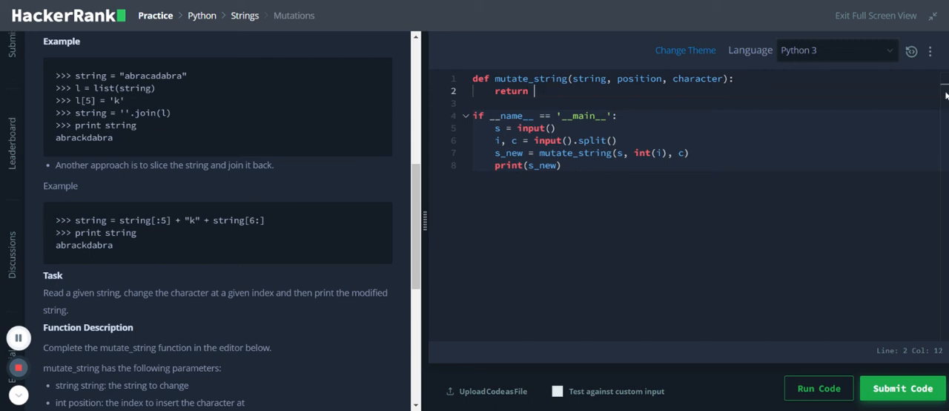
Start the return expression as string[:position] + character +.
type("strin")
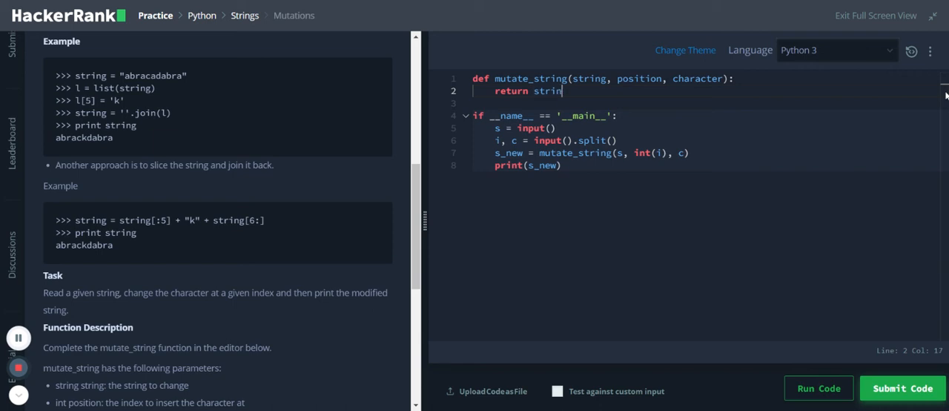
type("[]")
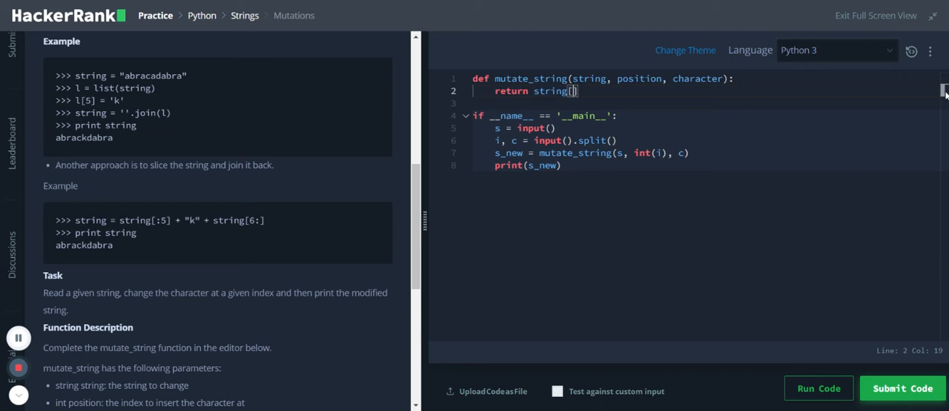
type(":")
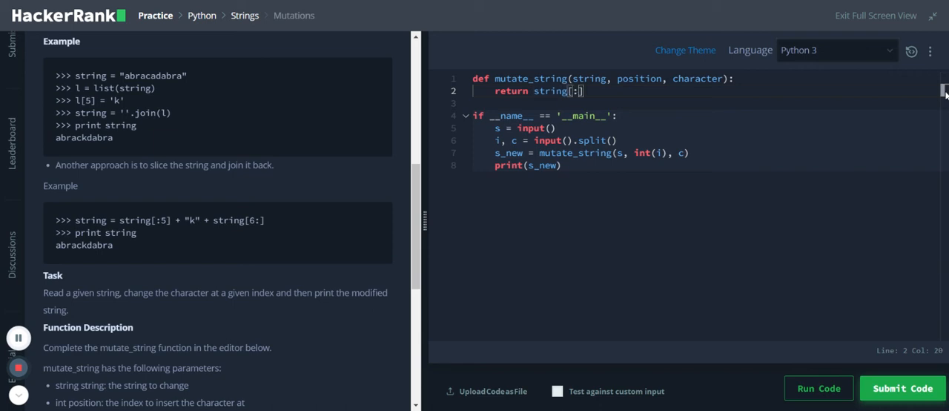
double_click(639, 78)
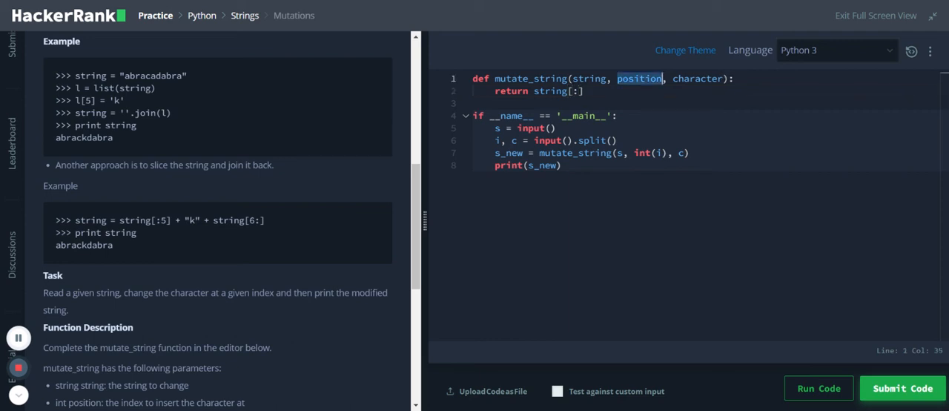
left_click(580, 91)
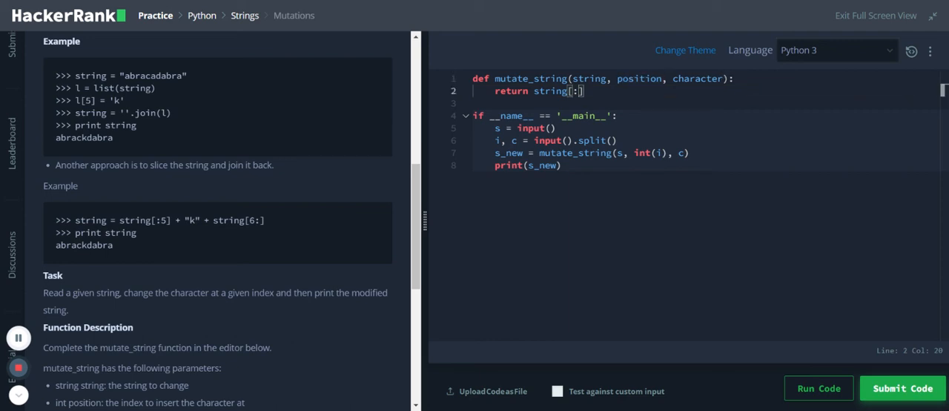
type("position")
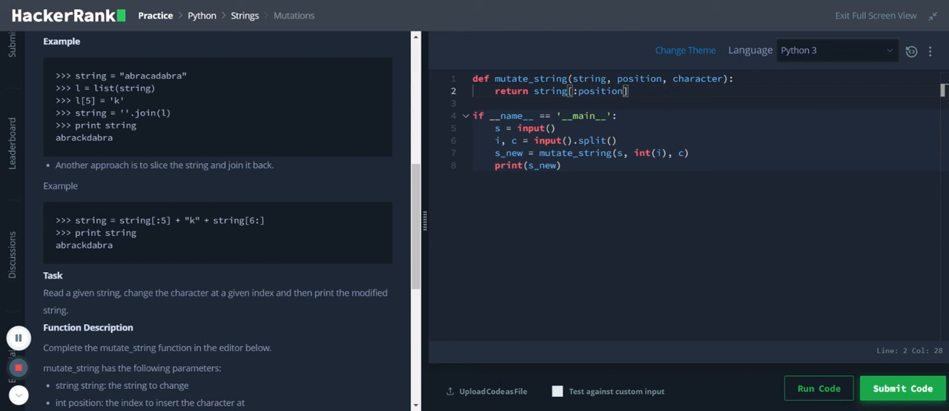
type("+")
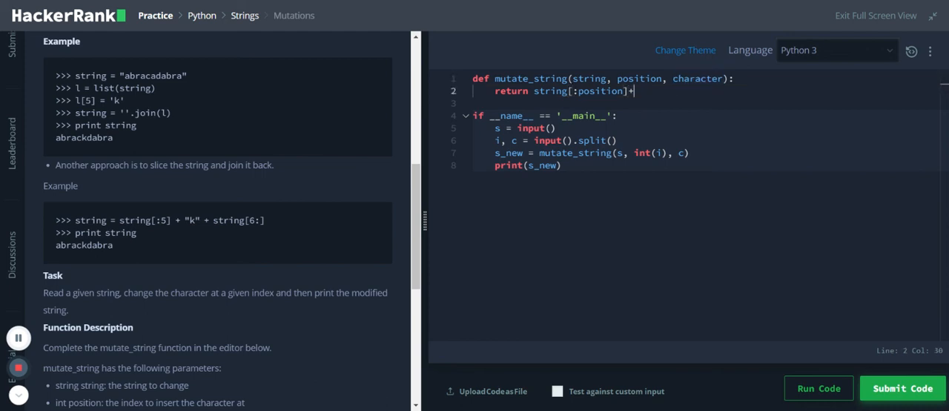
type("character +")
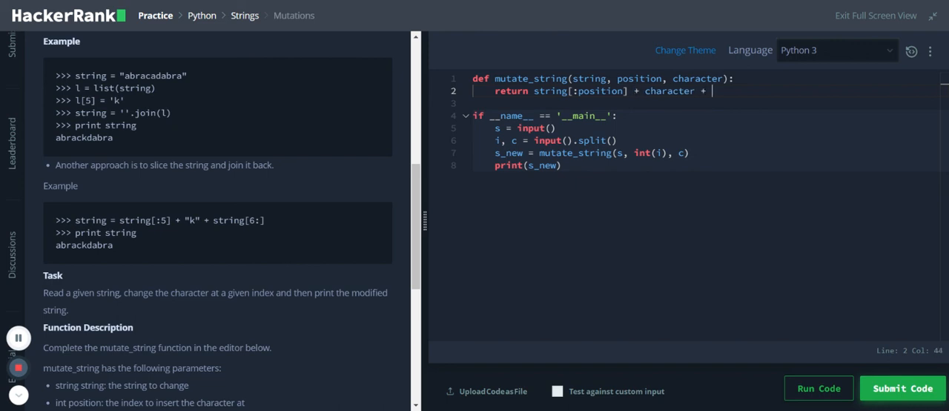
Append a copy of the slice edited to string[position+1].
double_click(578, 90)
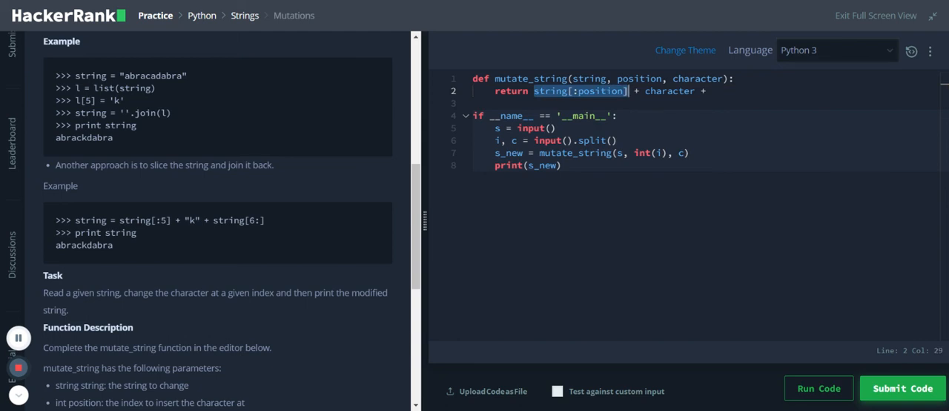
type("string[:position]")
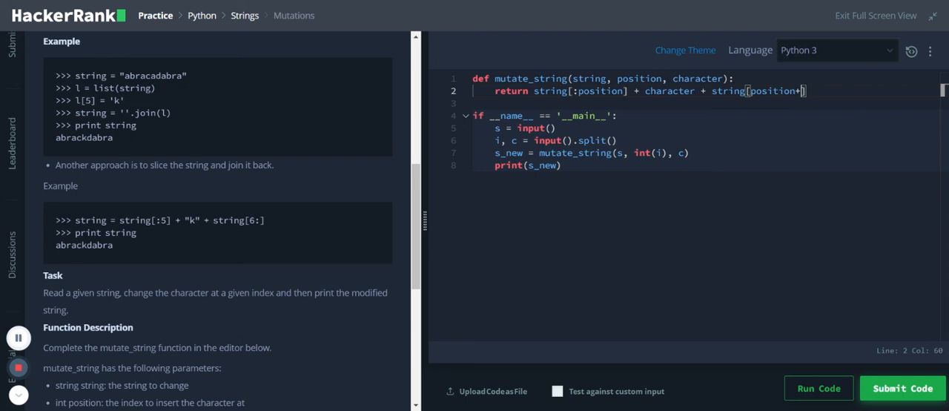
type("1")
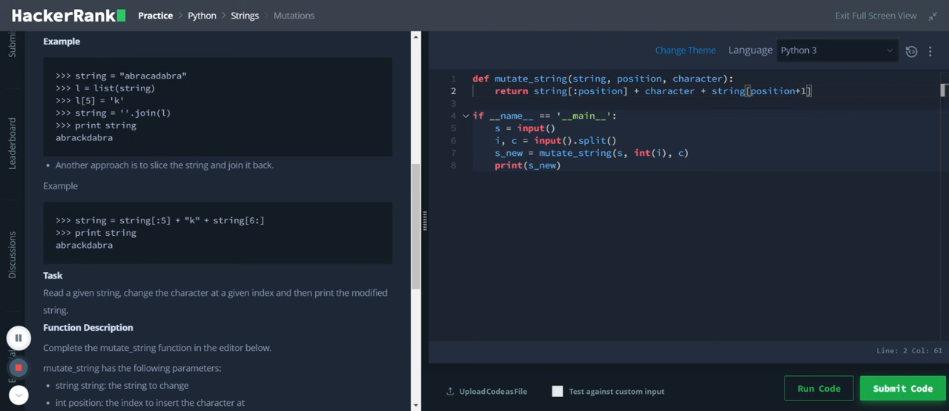
Finish the remainder slice as string[position+1:] and run the code on the sample test.
left_click(610, 140)
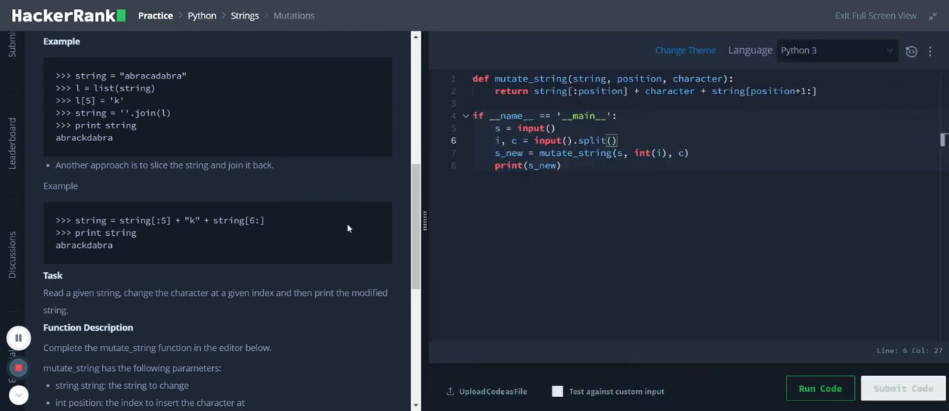
left_click(819, 387)
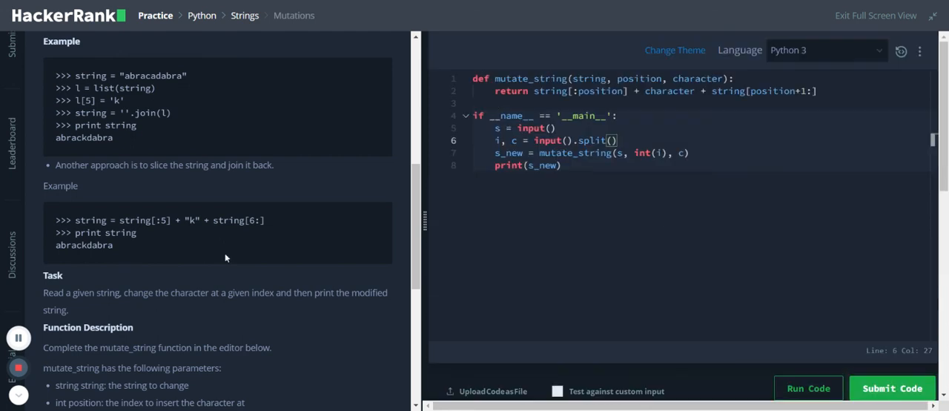
mouse_move(19, 367)
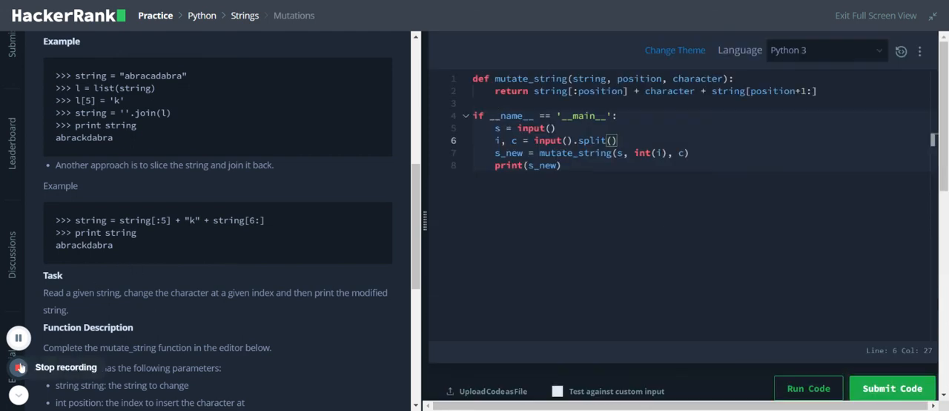